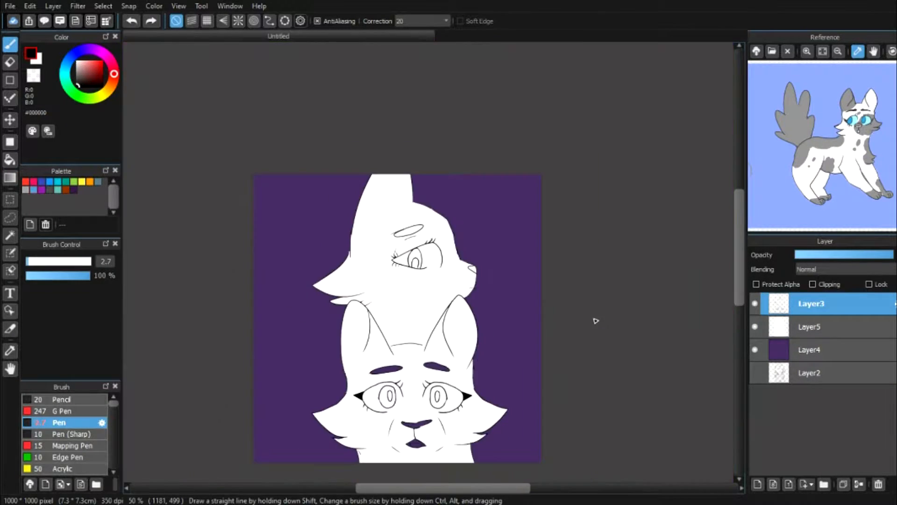
Paint grey fur patches on the lower cat's face and ears on a clipped layer.
click(810, 327)
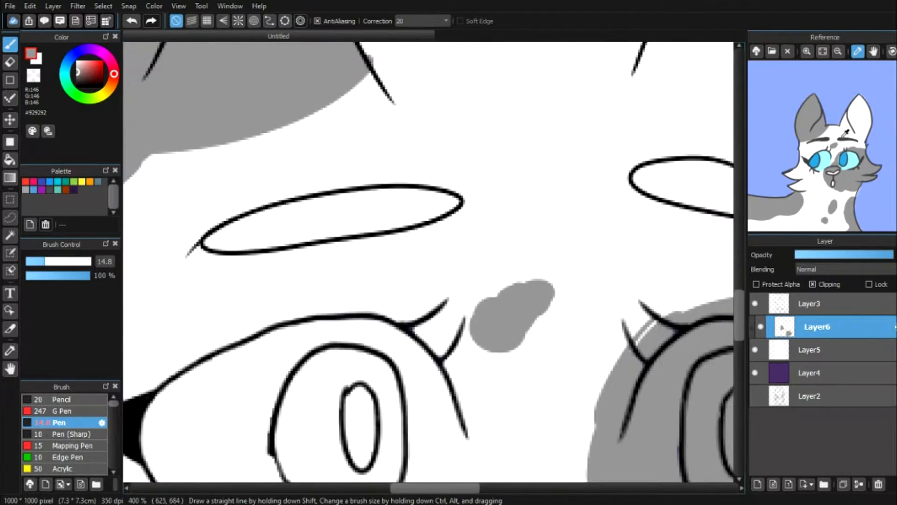
Fill the cats lavender, give them blue eyes, and add white Overlay highlights on cheeks and muzzle.
click(9, 159)
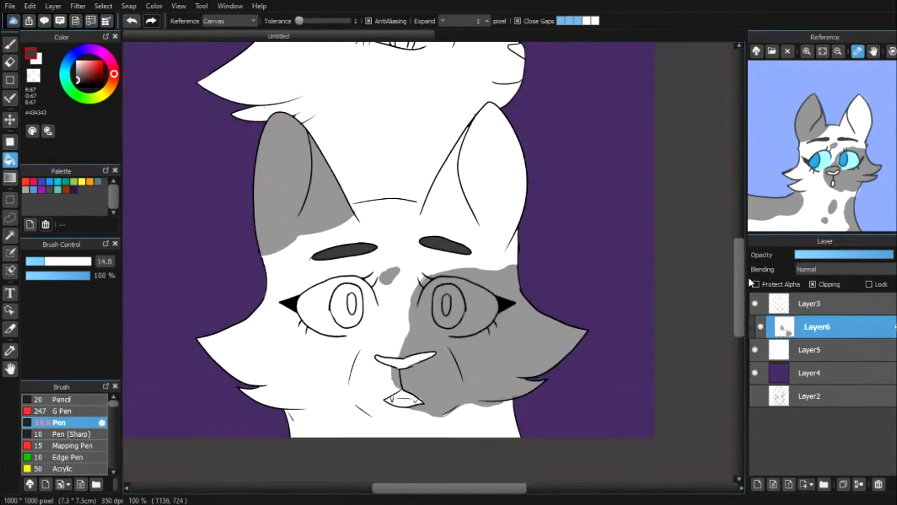
click(9, 351)
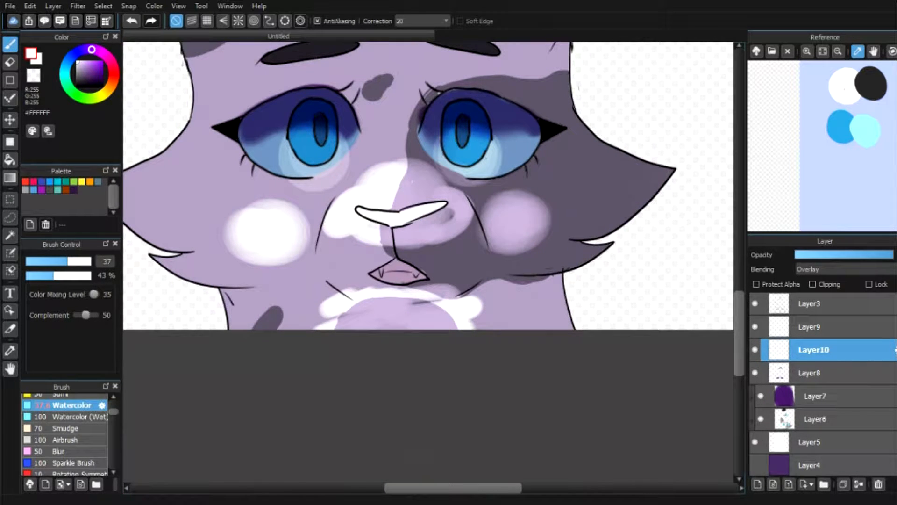
Smudge the lower cat's cheek highlights softer, then dab white Watercolor highlights on the upper cat's face.
click(67, 428)
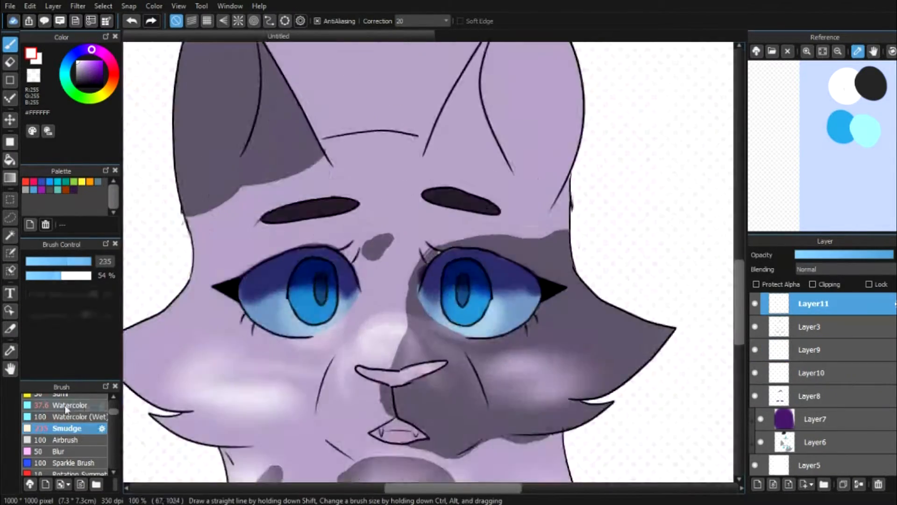
click(69, 405)
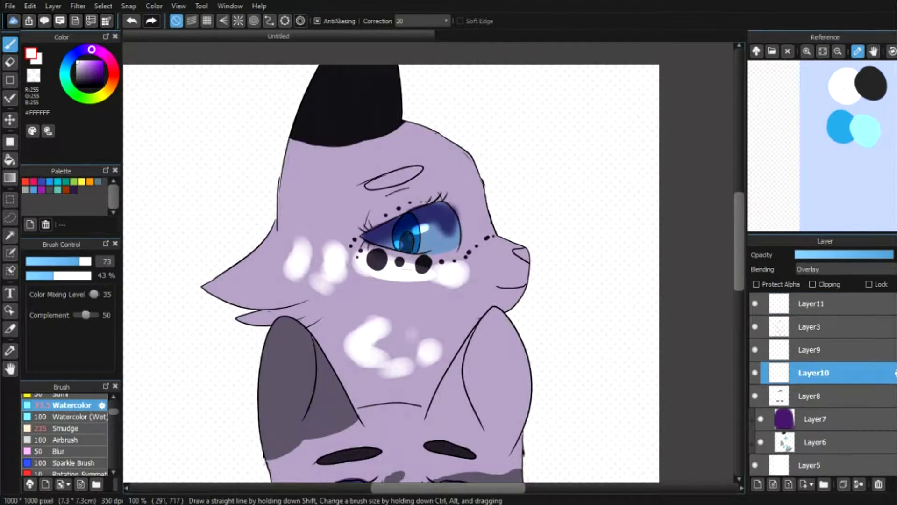
click(64, 428)
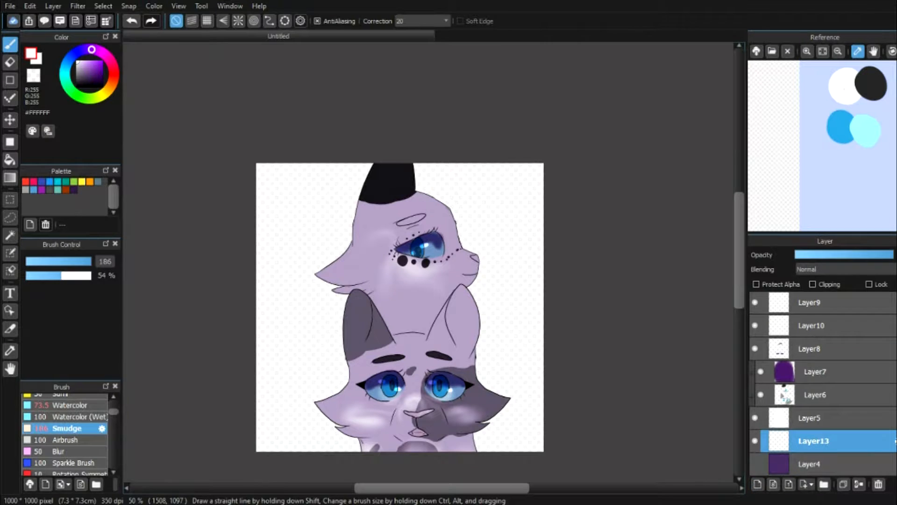
Wash a grey-teal Watercolor background on a new layer beneath both cats.
click(68, 404)
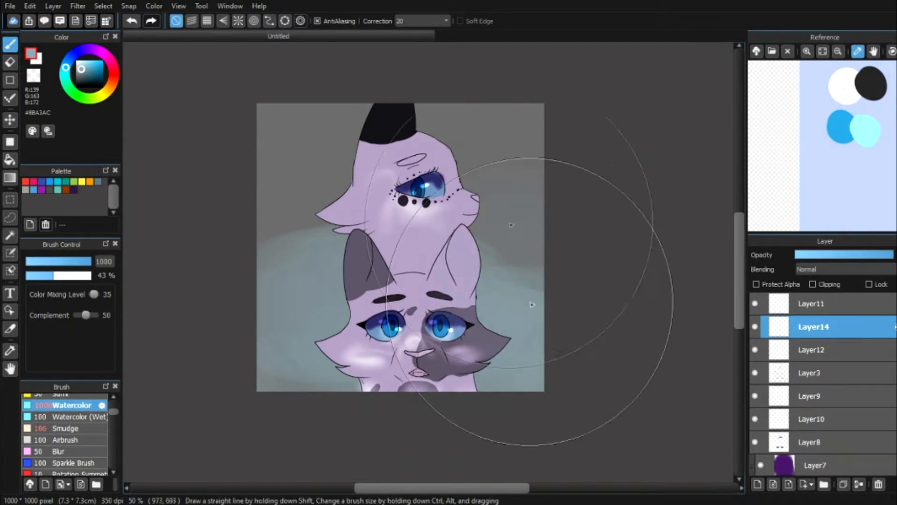
click(72, 445)
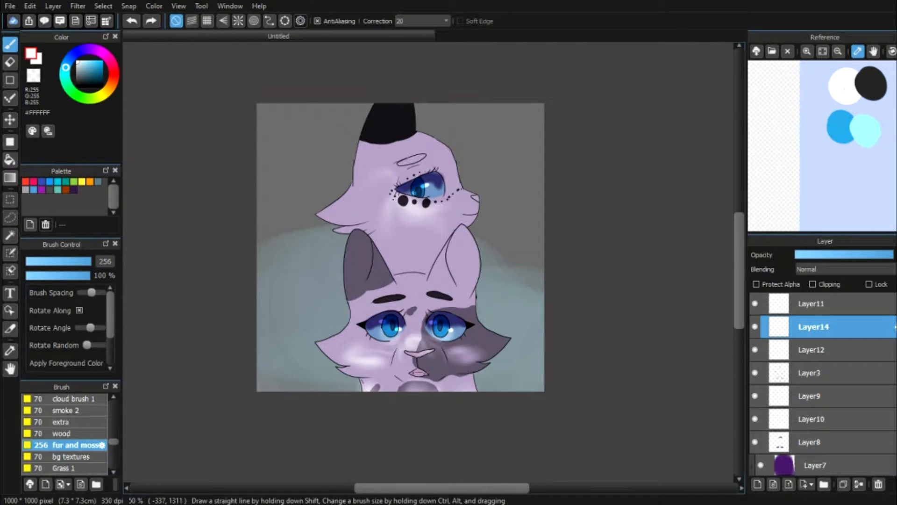